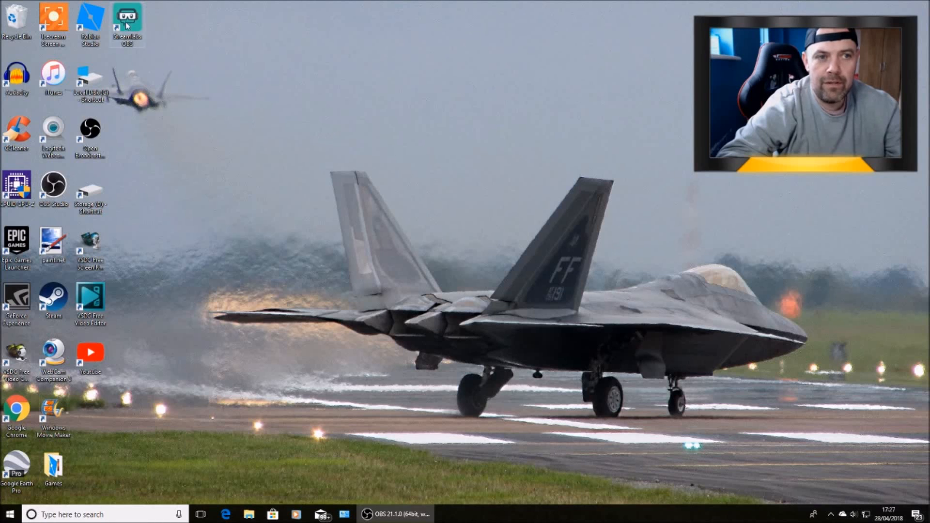
mouse_move(385, 137)
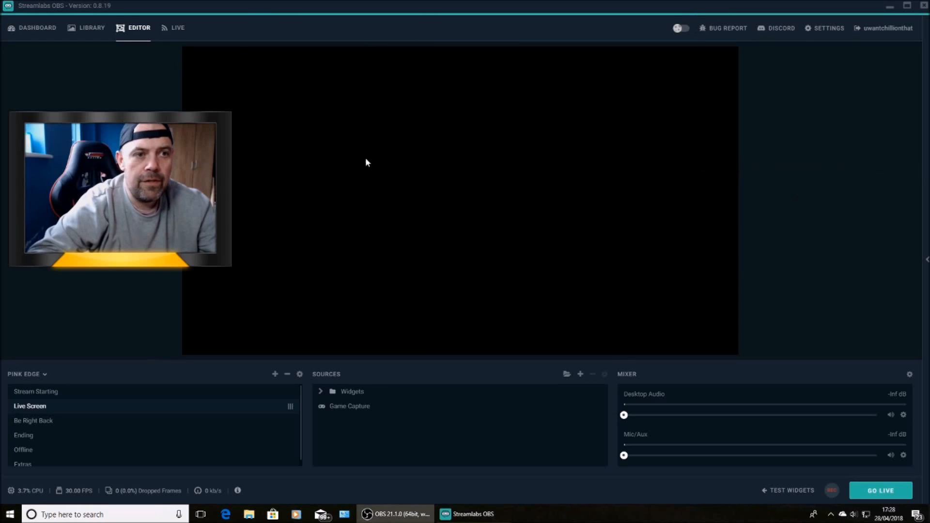
mouse_move(823, 25)
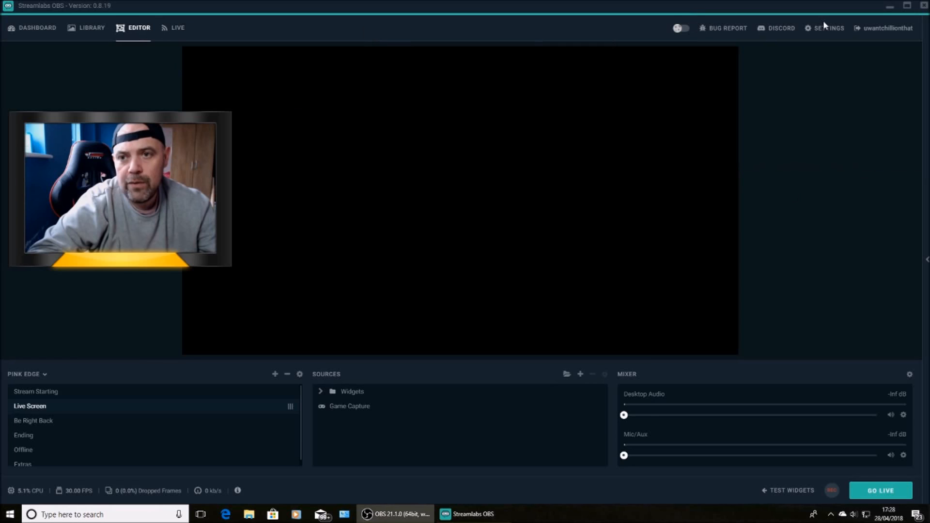
Launch Run Auto Optimizer from the General tab of Settings.
left_click(828, 27)
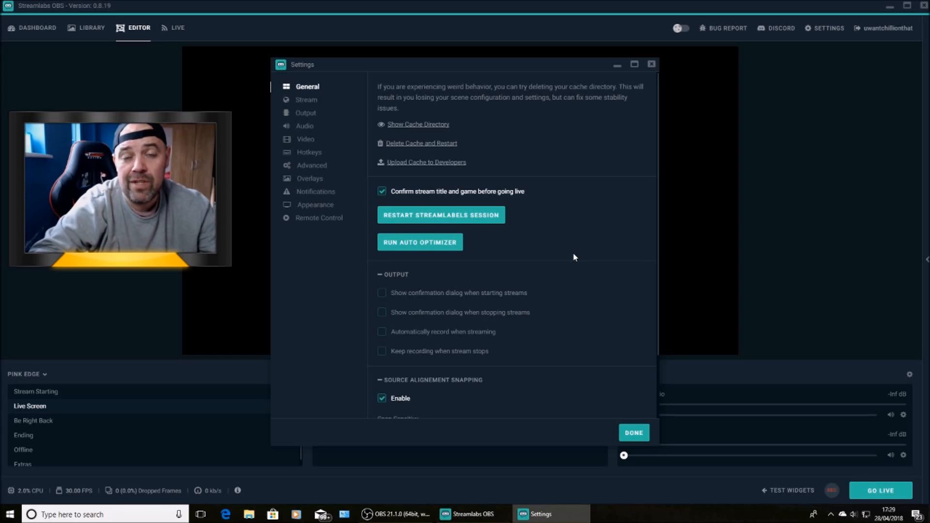
left_click(419, 242)
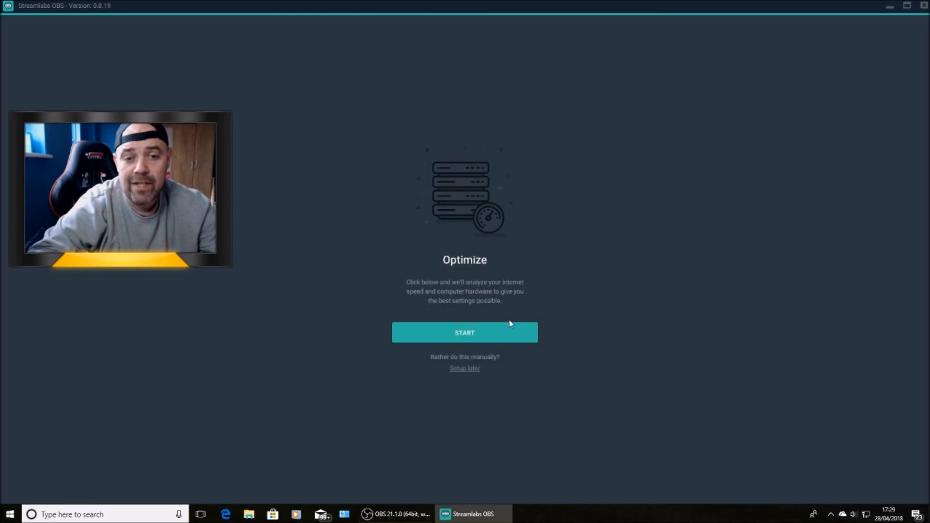
Start the hardware and internet analysis and continue once optimization finishes at 60 FPS.
left_click(464, 332)
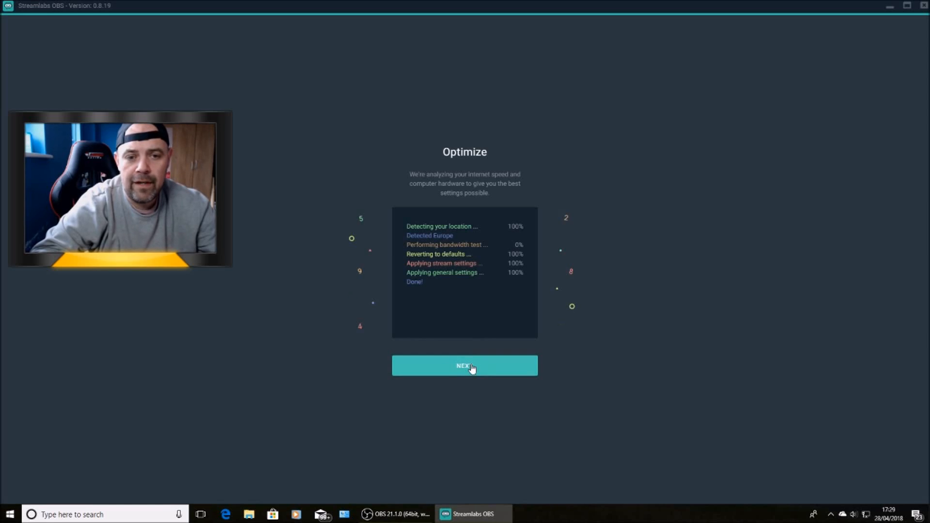
left_click(465, 365)
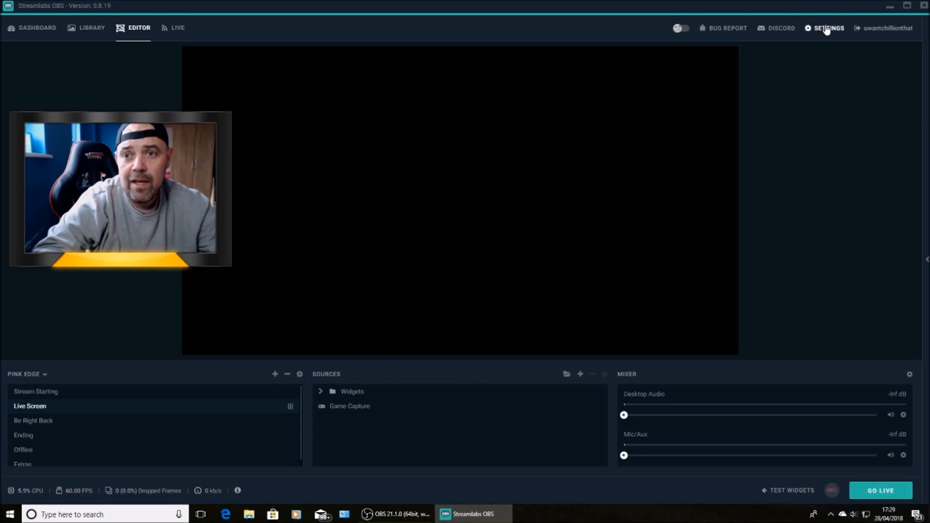
Choose YouTube / YouTube Gaming as the service in the Stream settings.
left_click(827, 28)
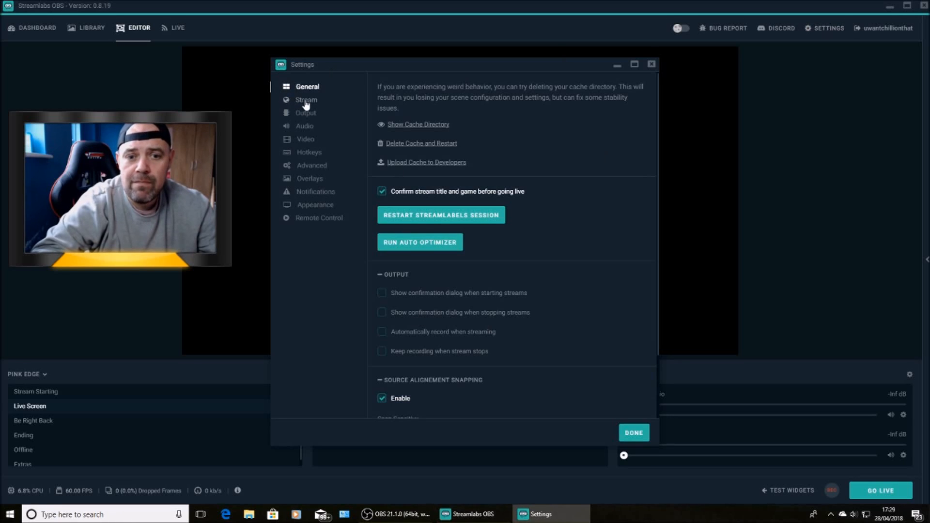
left_click(306, 99)
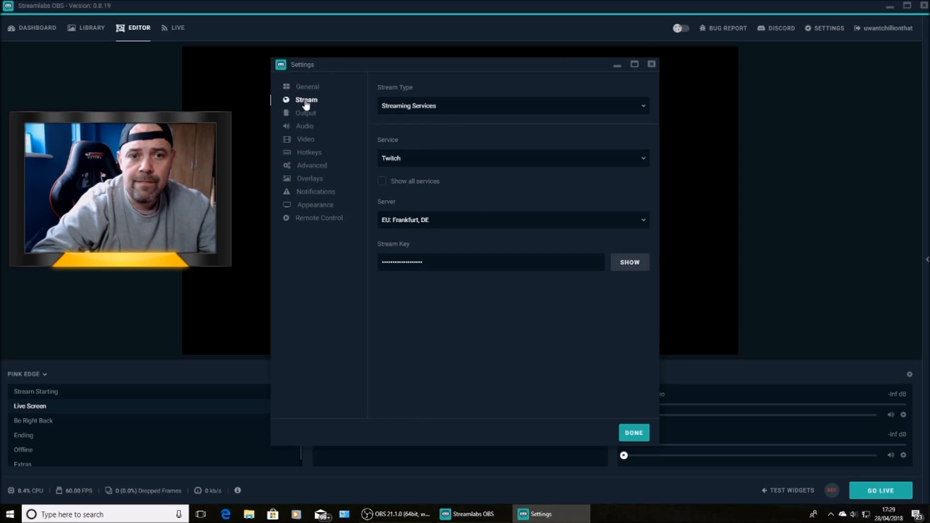
mouse_move(411, 147)
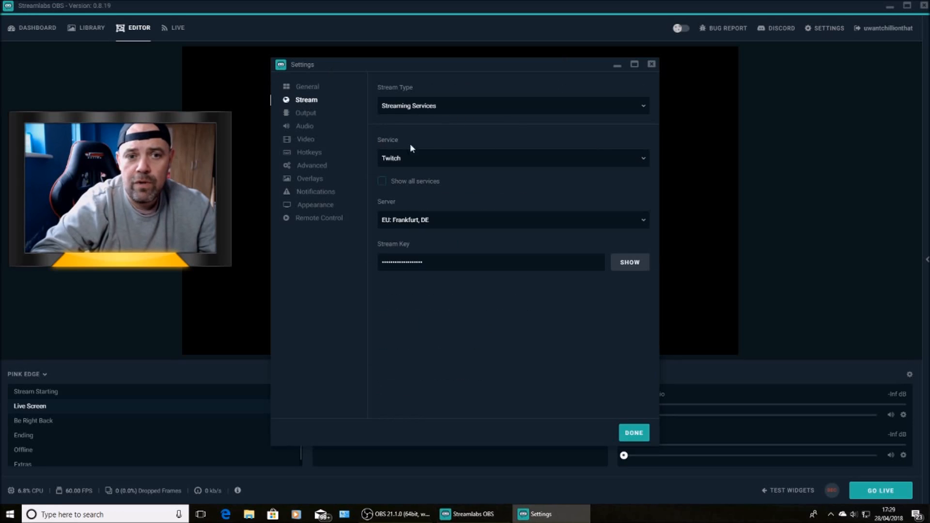
mouse_move(370, 116)
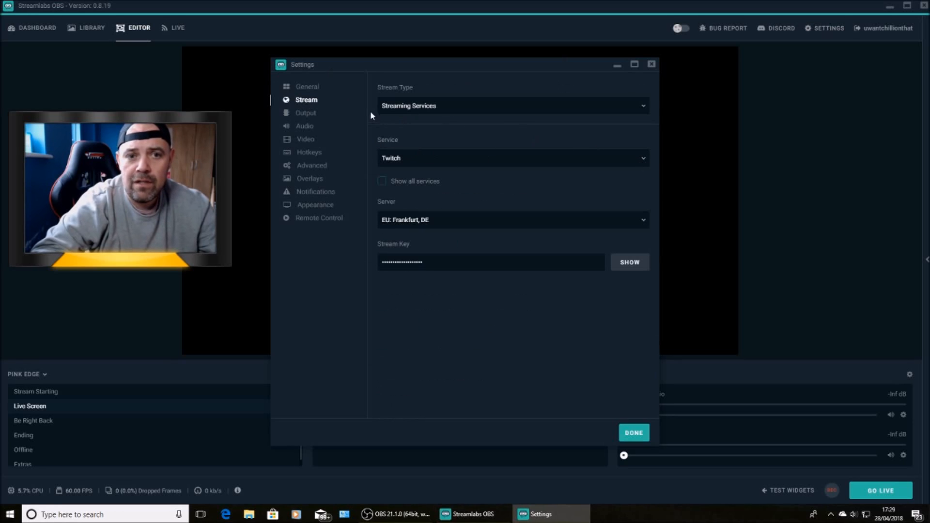
mouse_move(651, 121)
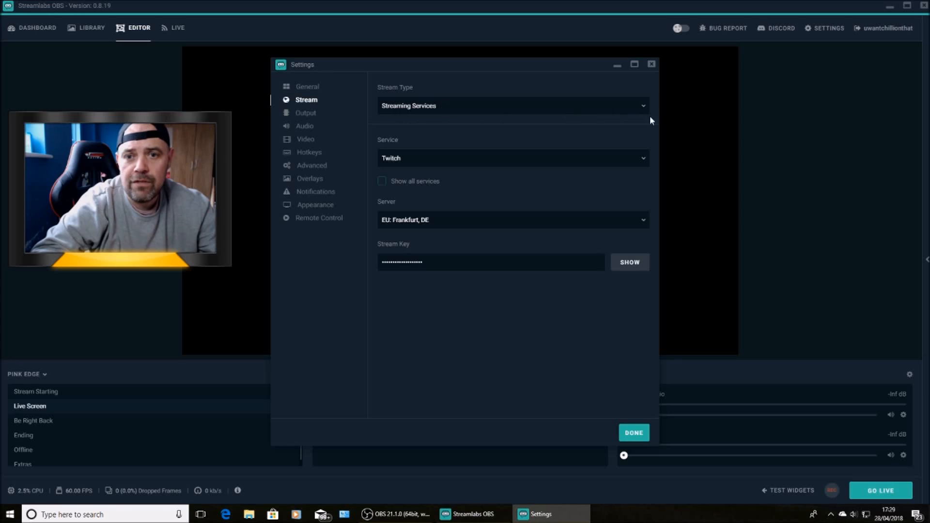
left_click(511, 157)
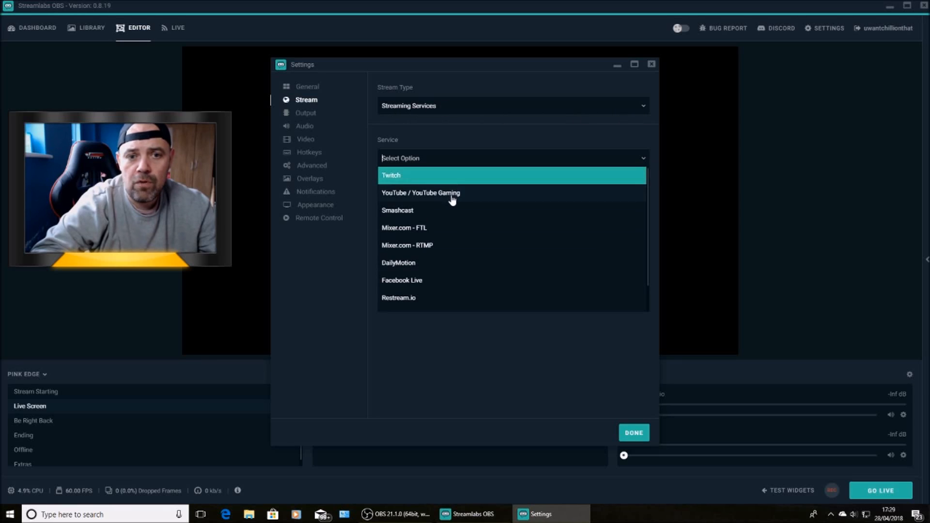
left_click(420, 192)
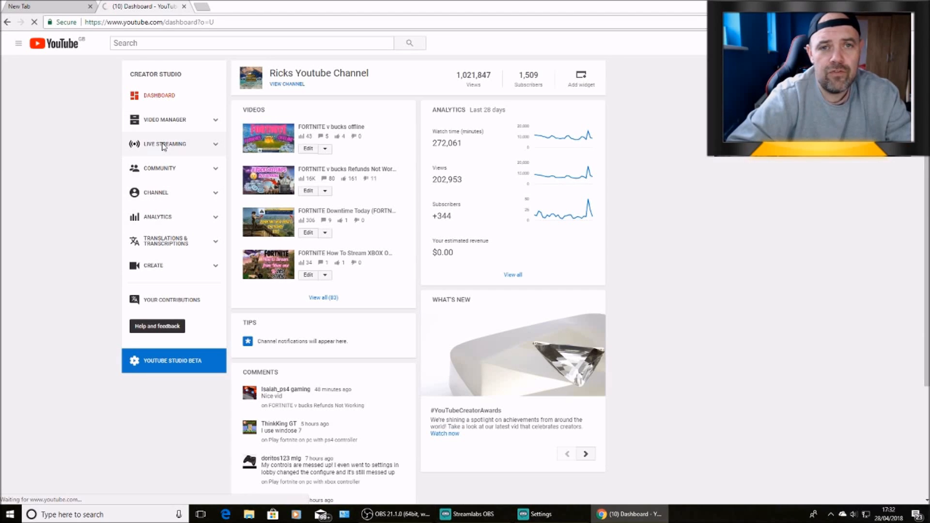
Show the Live Streaming dashboard's Encoder Setup with its server URL and stream key.
left_click(164, 144)
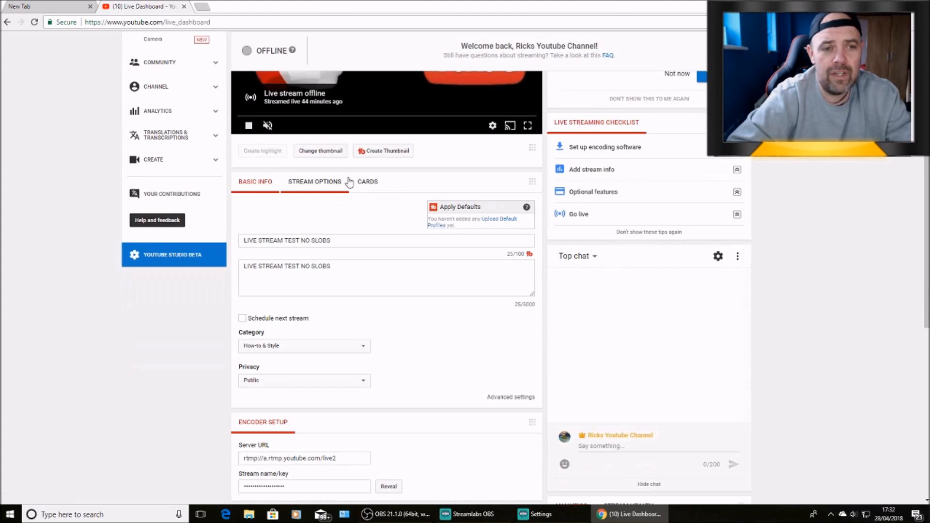
scroll("down", 3)
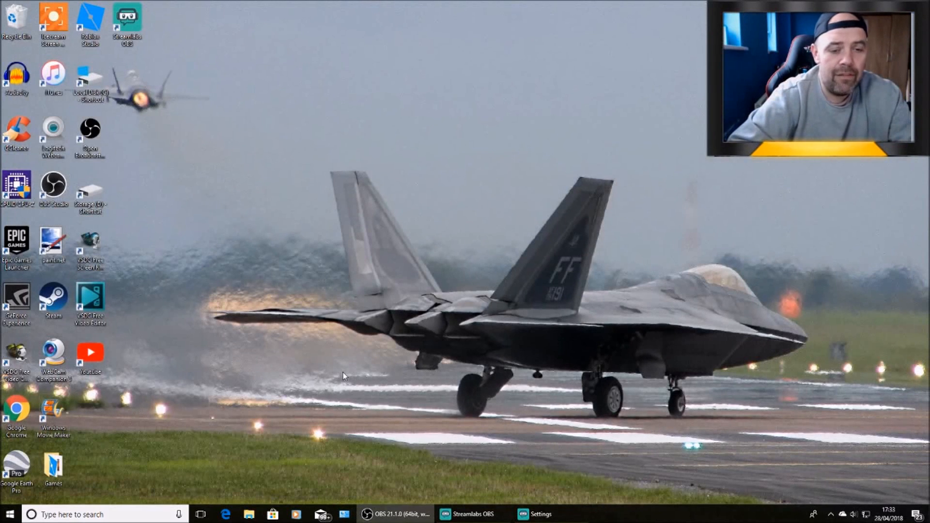
mouse_move(286, 290)
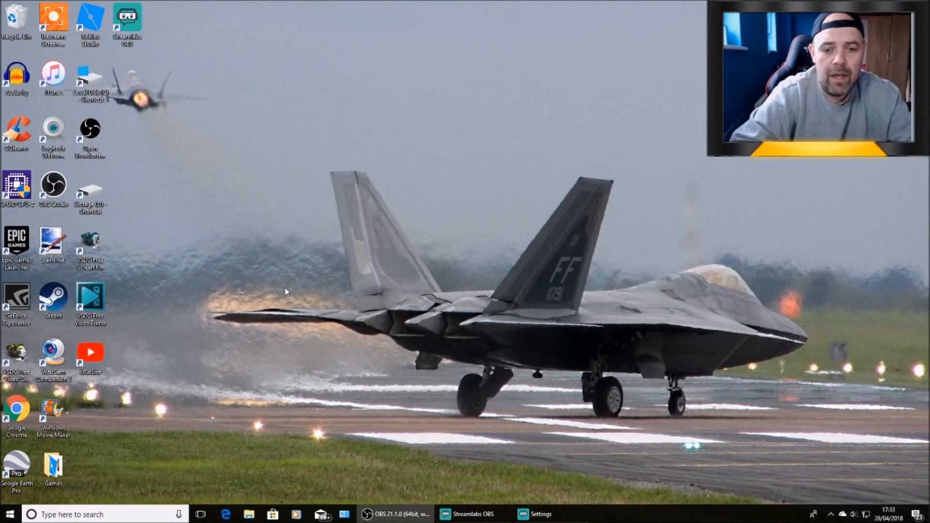
Restore Streamlabs OBS settings, paste the YouTube stream key and confirm with Done.
left_click(469, 514)
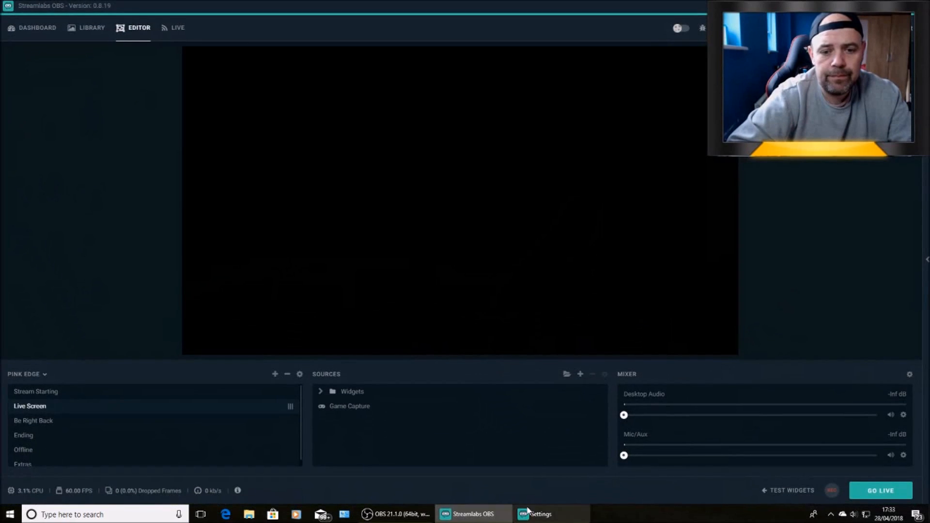
left_click(539, 514)
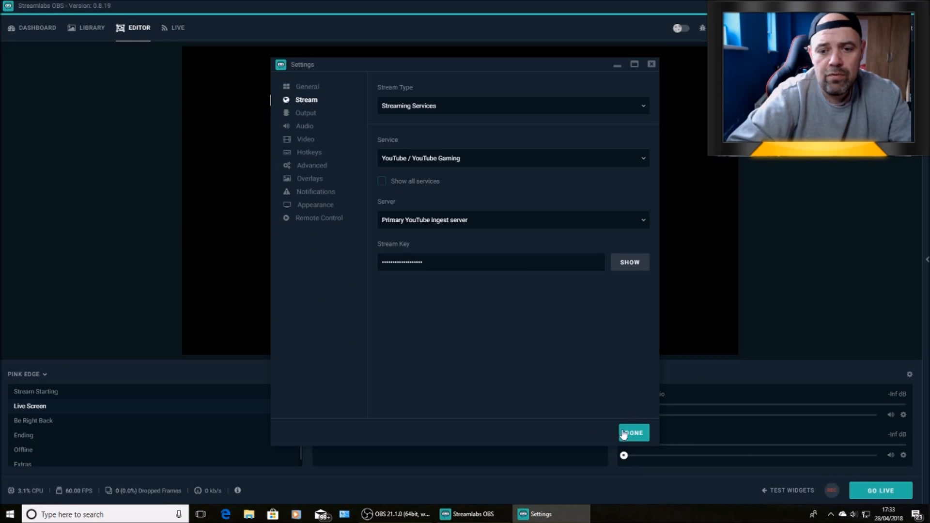
left_click(633, 433)
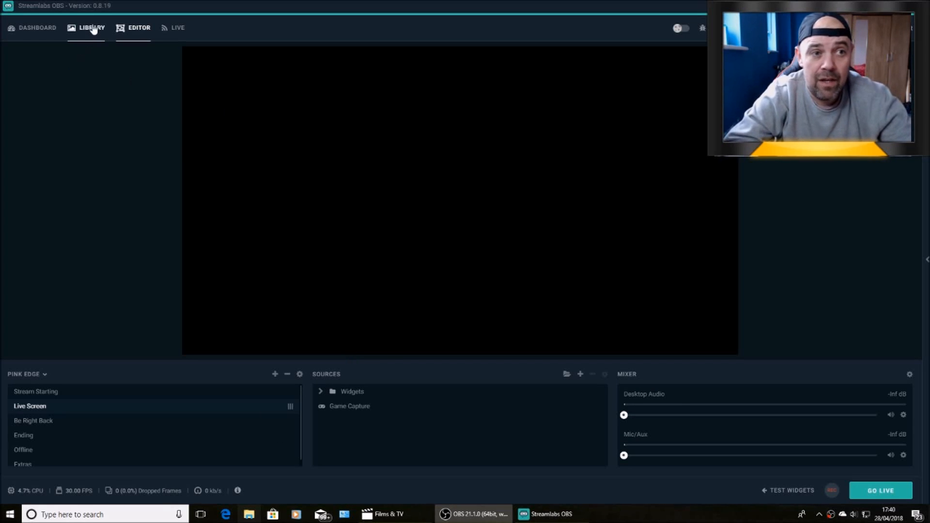
Browse the Library overlay grid down to the Zodiac Dusk overlay details and previews.
left_click(92, 27)
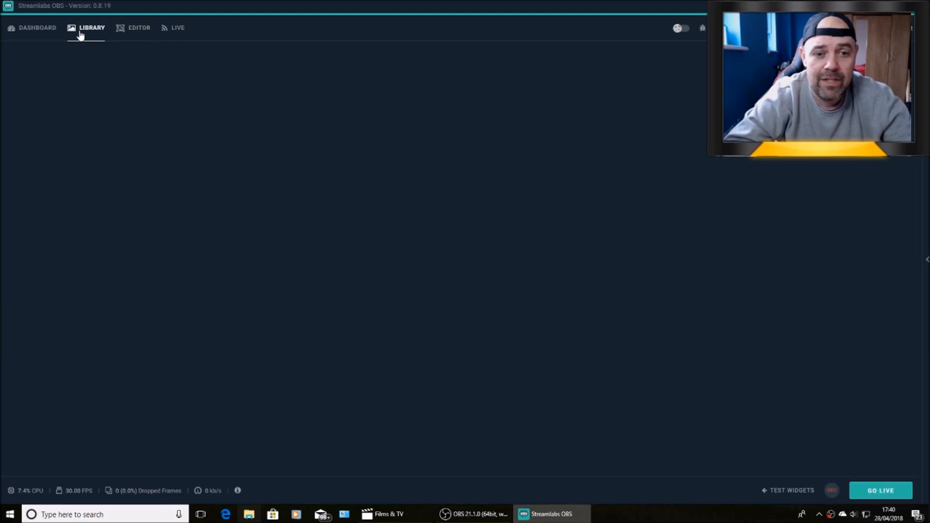
left_click(92, 27)
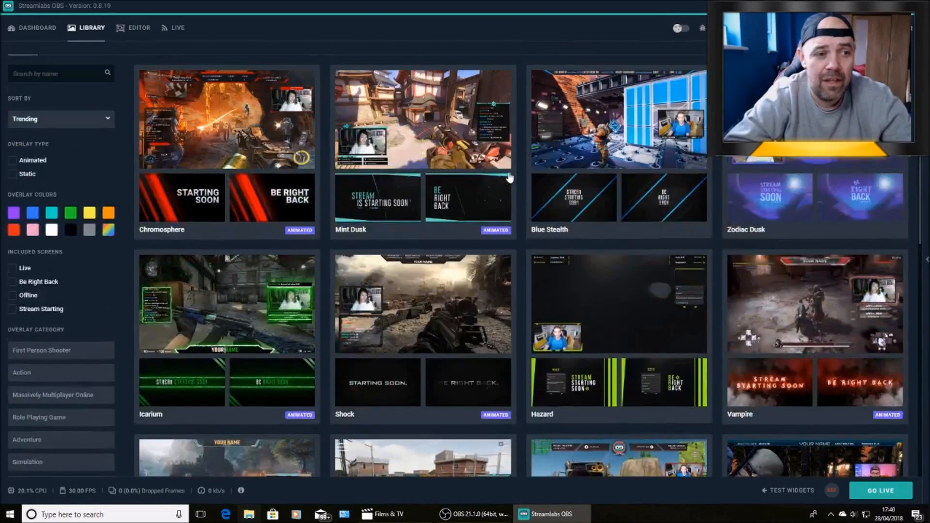
scroll("down", 3)
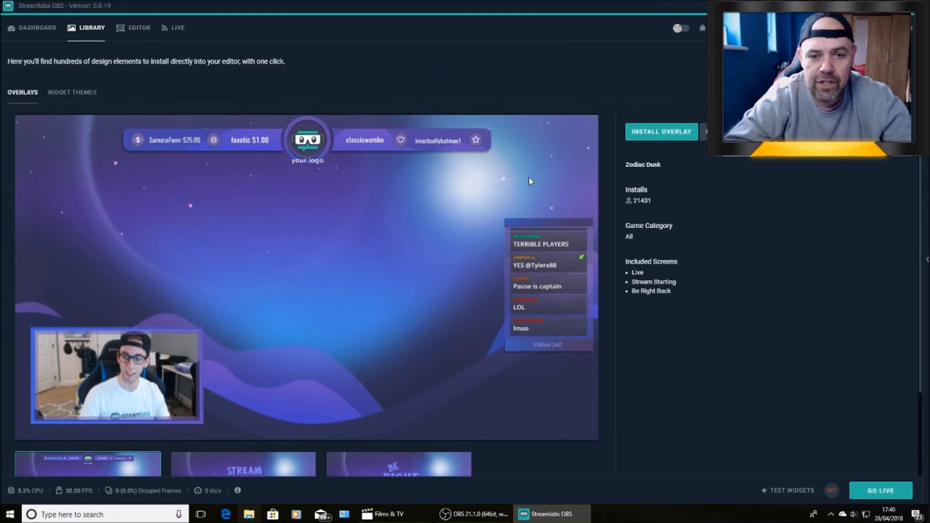
scroll("down", 3)
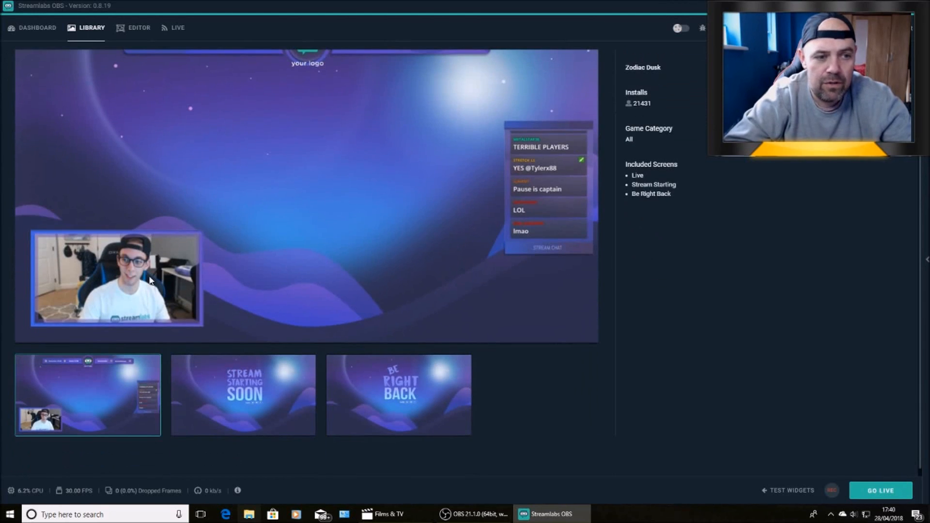